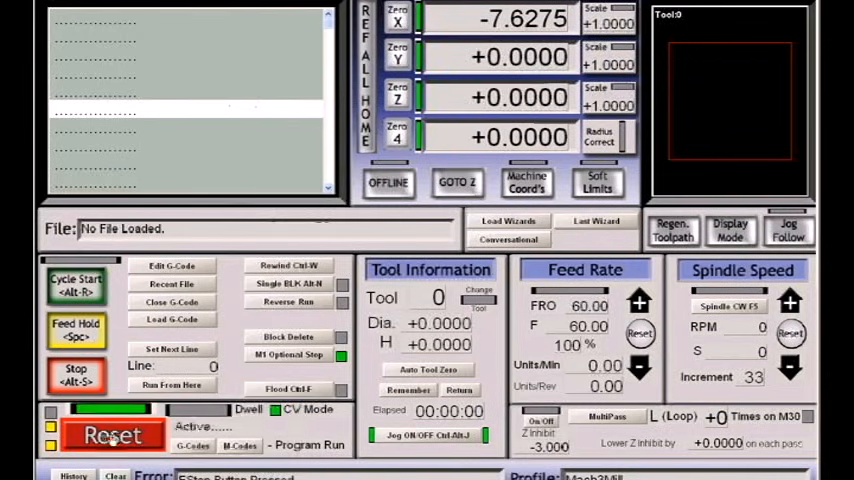
Step: Choose Select Native Units from the Config menu, bringing up the motor-tuning units warning
{"action": "left_click", "coordinate": [112, 434]}
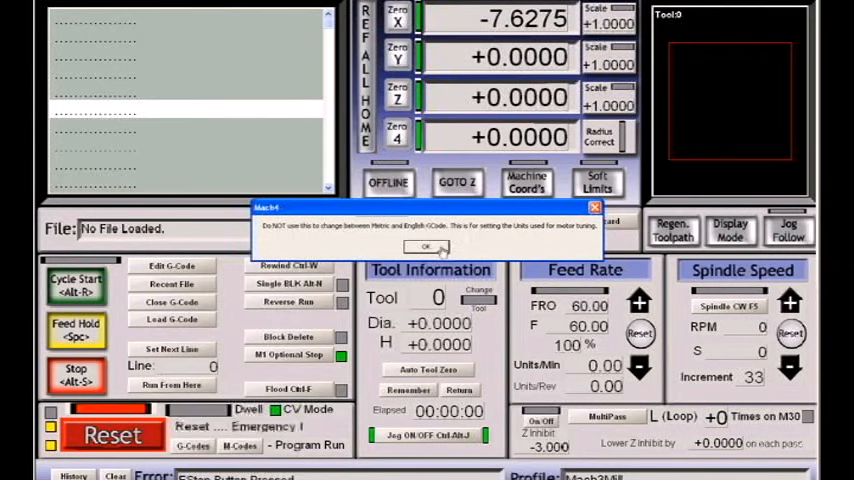
Step: Dismiss the units warning and accept the default setup units
{"action": "left_click", "coordinate": [424, 246]}
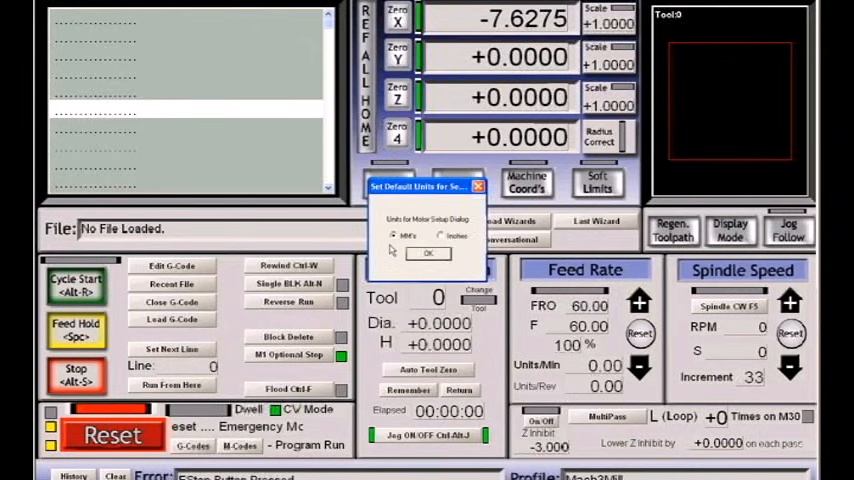
{"action": "left_click", "coordinate": [428, 252]}
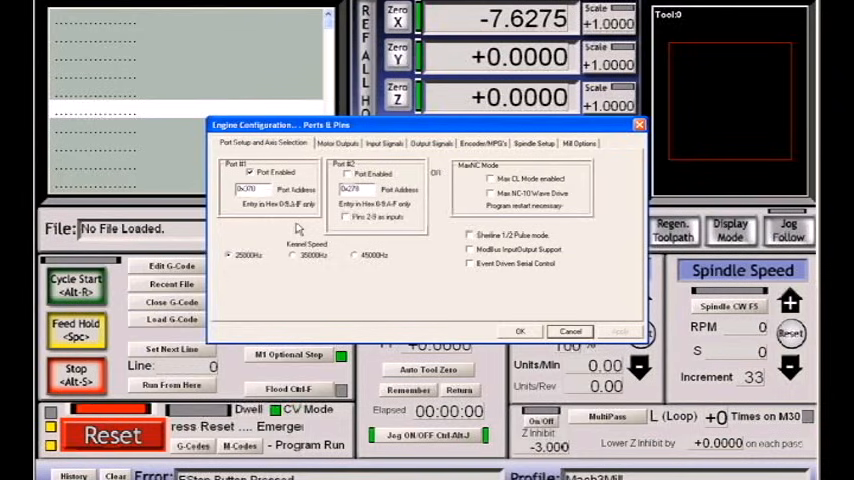
Step: Review the Port Setup and Axis Selection settings with port 1 enabled at 25000 Hz
{"action": "left_click", "coordinate": [250, 172]}
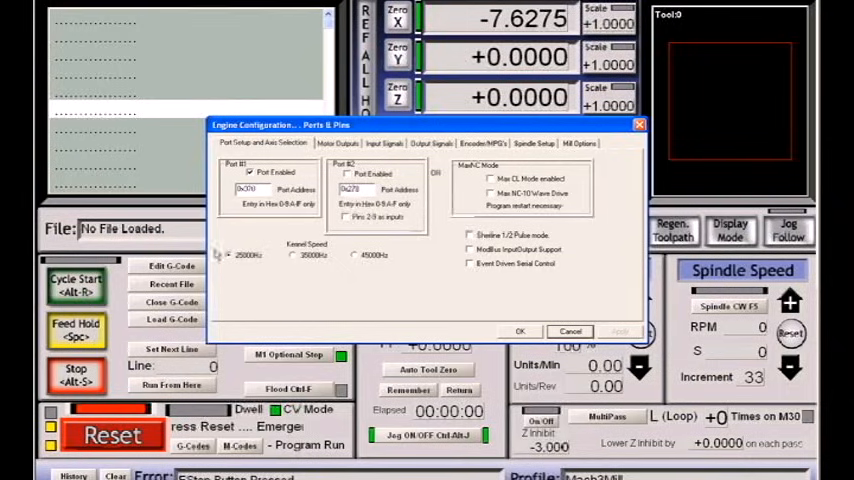
{"action": "mouse_move", "coordinate": [252, 280]}
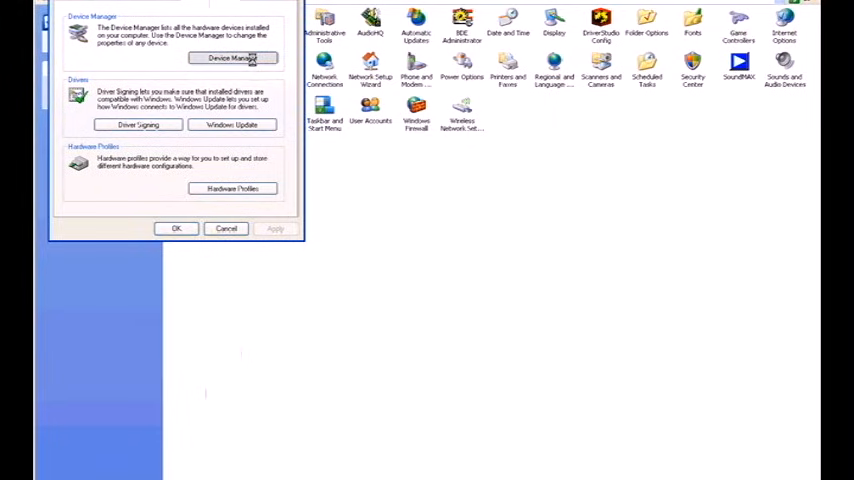
Step: Check the address resources of Printer Port (LPT1) and the second parallel port in Device Manager
{"action": "left_click", "coordinate": [232, 56]}
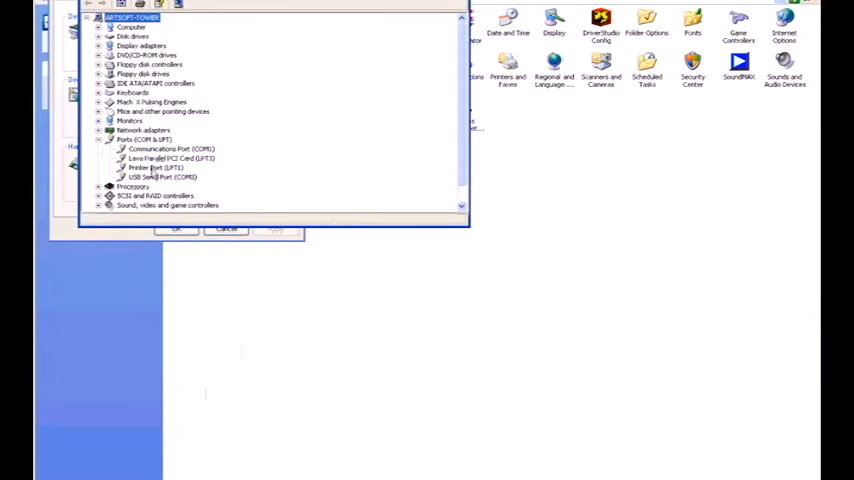
{"action": "double_click", "coordinate": [154, 168]}
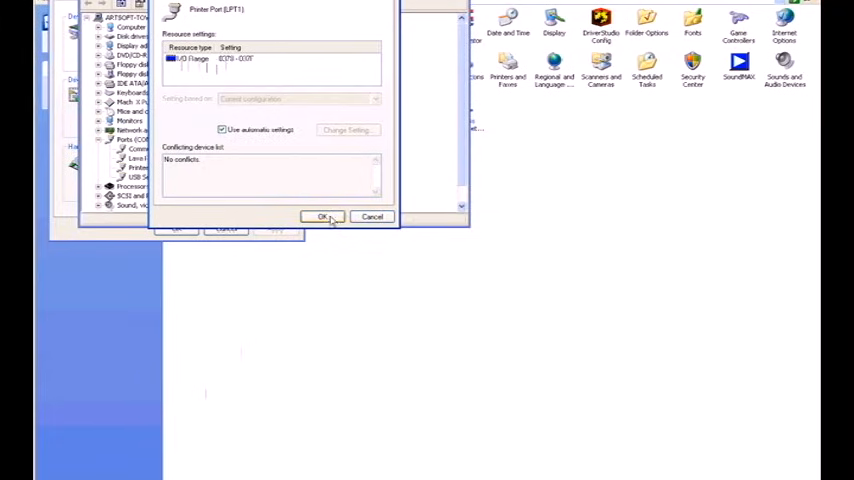
{"action": "left_click", "coordinate": [322, 216]}
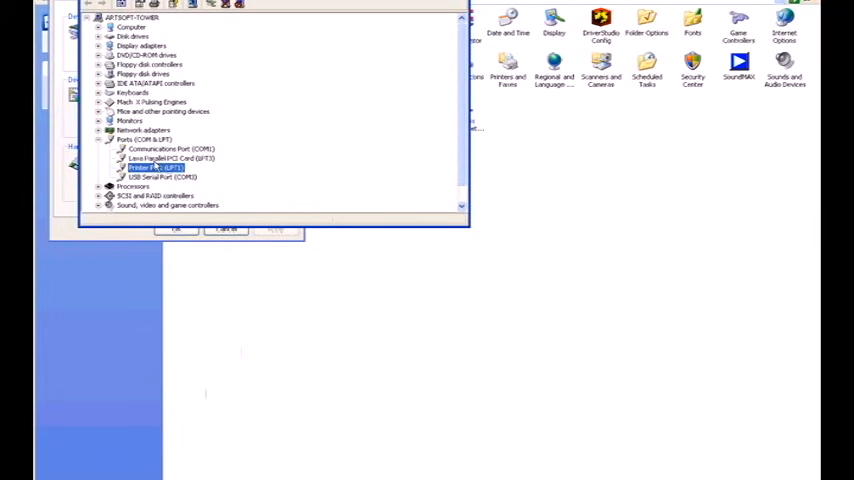
{"action": "left_click", "coordinate": [170, 158]}
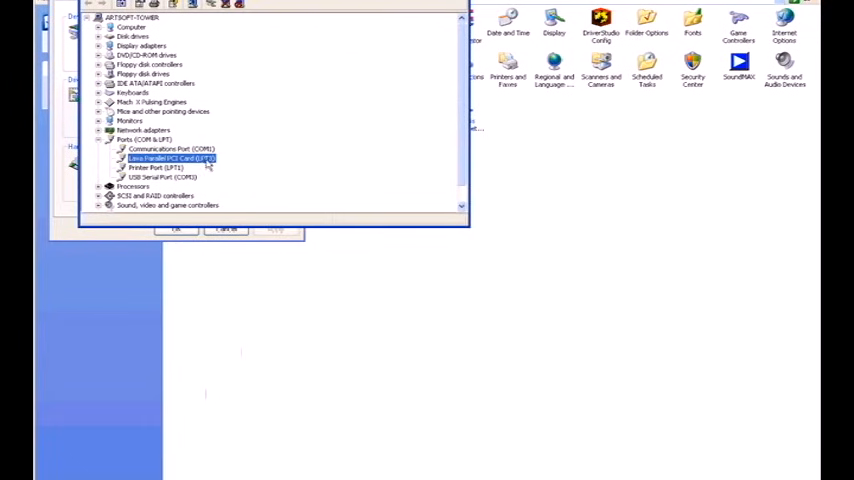
{"action": "double_click", "coordinate": [170, 158]}
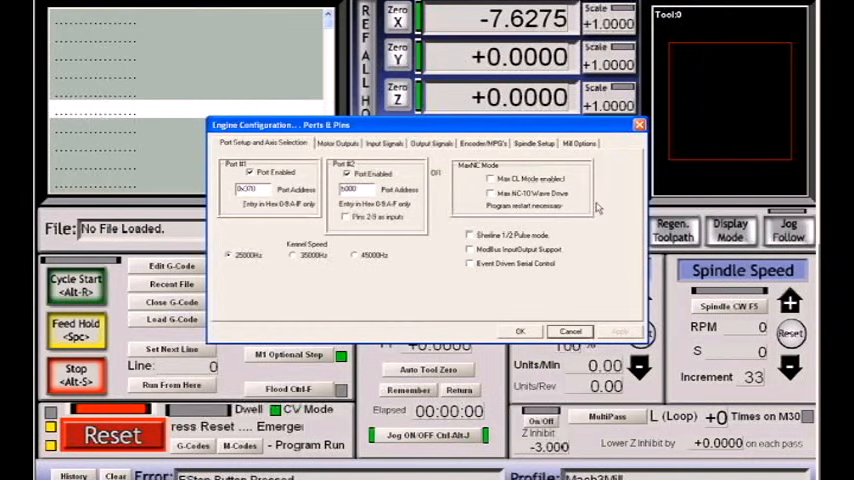
Step: Show the Port Setup and Axis Selection settings with both parallel ports enabled
{"action": "left_click", "coordinate": [490, 180]}
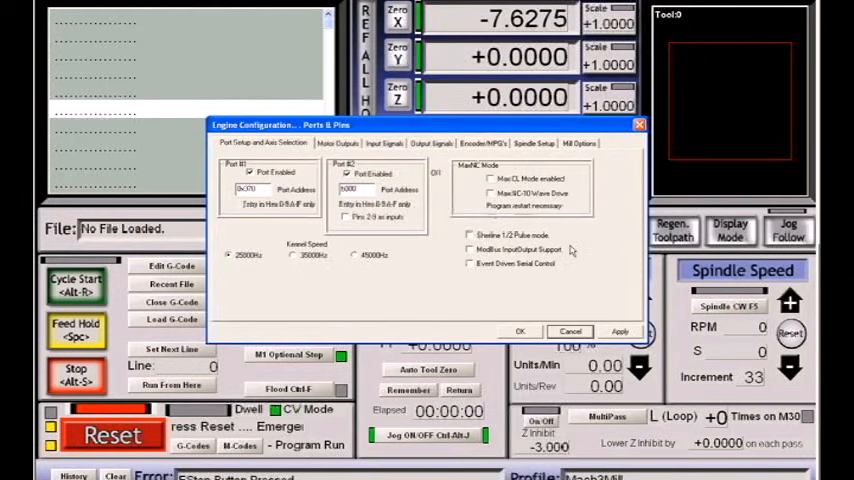
{"action": "left_click", "coordinate": [470, 236]}
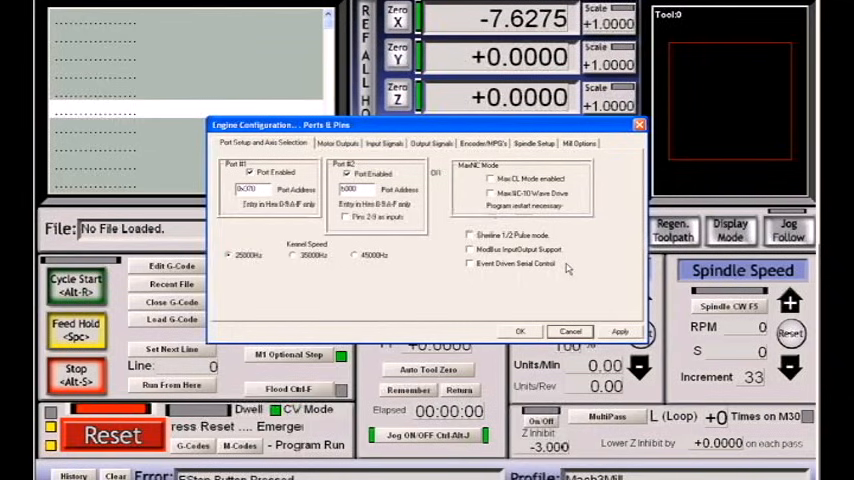
{"action": "mouse_move", "coordinate": [564, 268]}
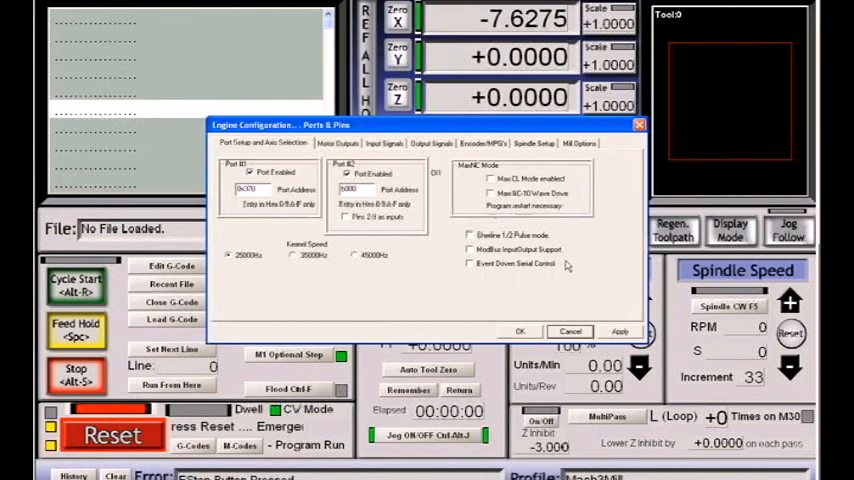
{"action": "mouse_move", "coordinate": [460, 276]}
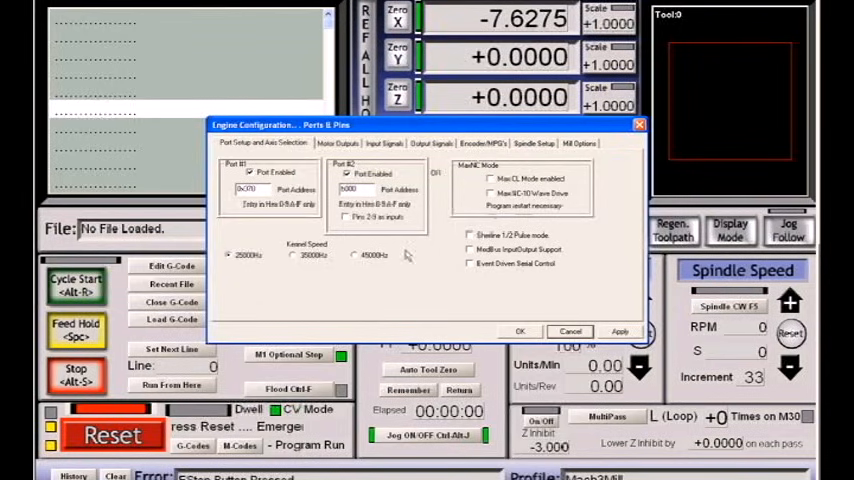
Step: Review the Motor Outputs step and direction pin assignments for the axes and spindle
{"action": "left_click", "coordinate": [338, 144]}
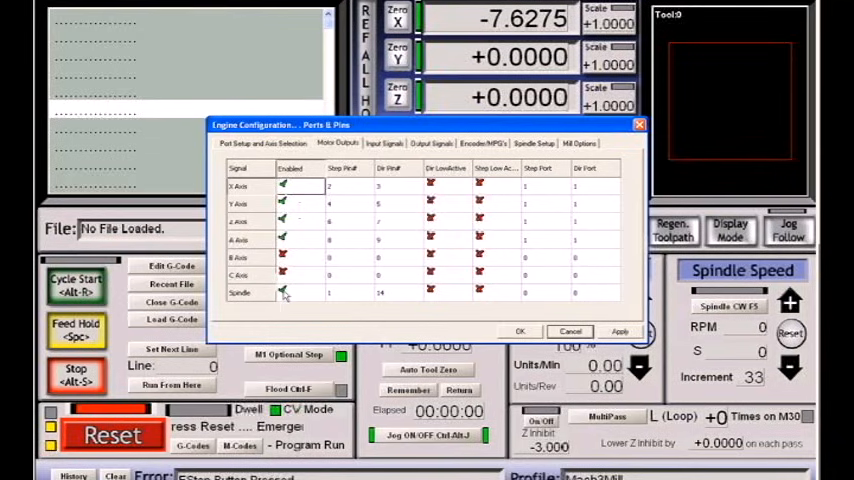
{"action": "mouse_move", "coordinate": [288, 296]}
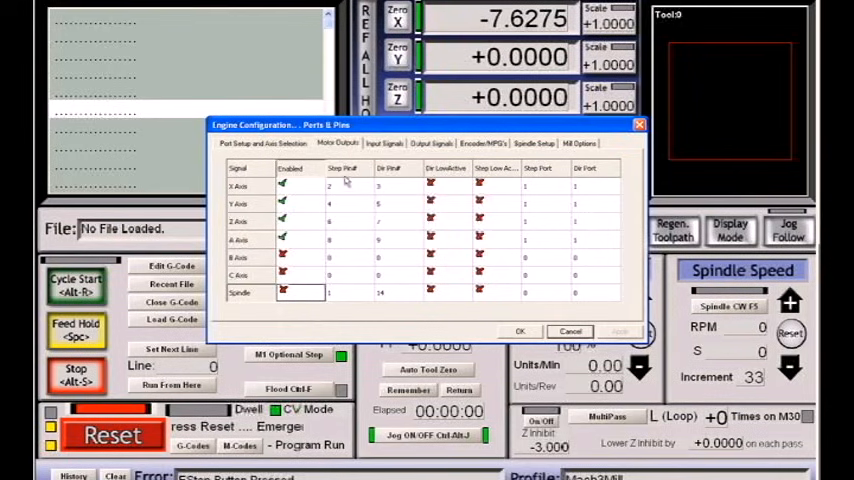
{"action": "left_click", "coordinate": [348, 188]}
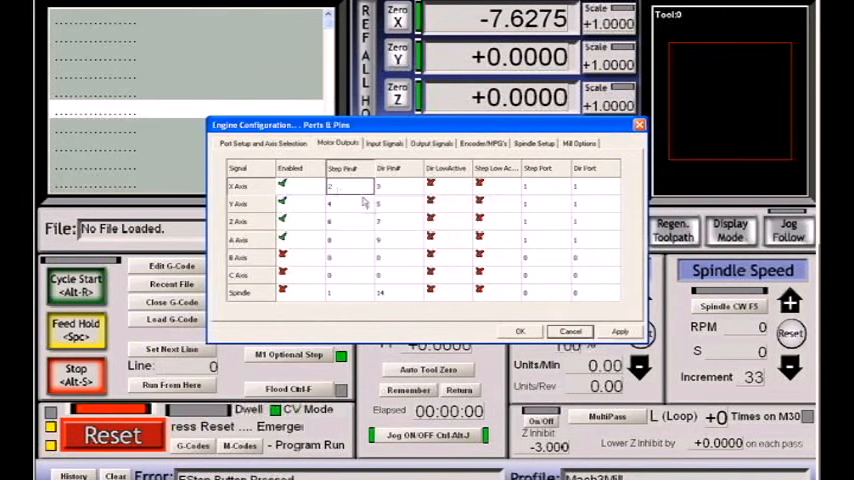
{"action": "mouse_move", "coordinate": [362, 200]}
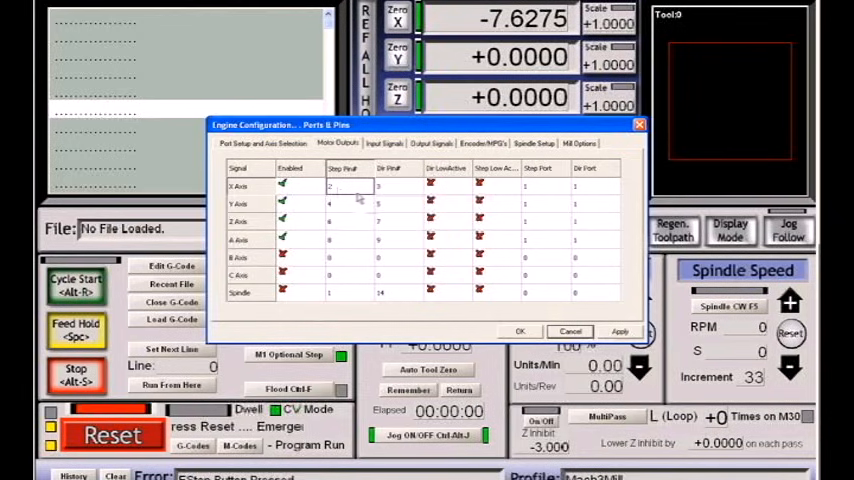
{"action": "mouse_move", "coordinate": [352, 190]}
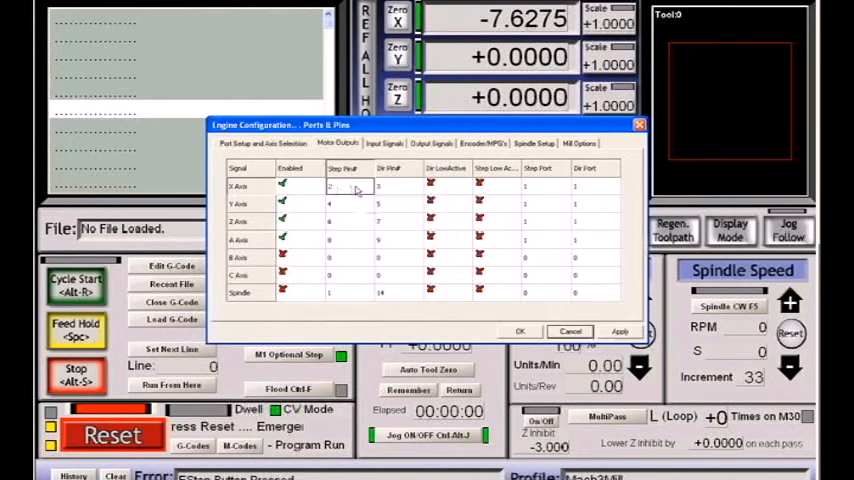
{"action": "mouse_move", "coordinate": [536, 190]}
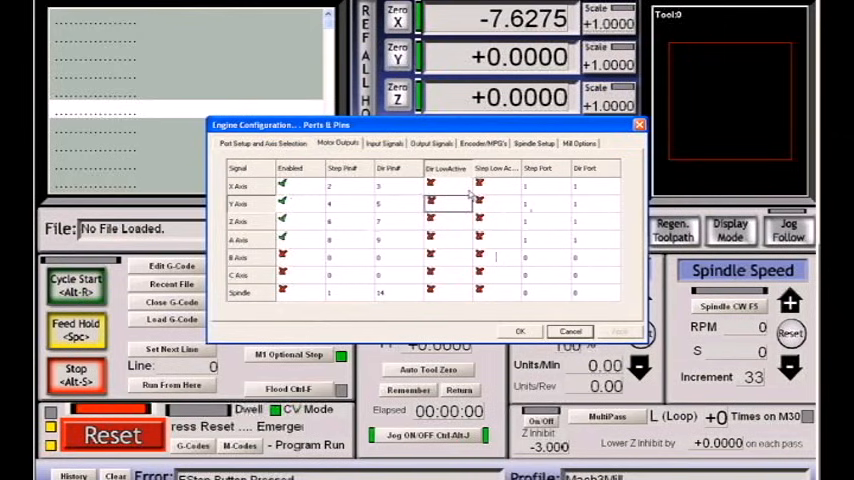
Step: Show the Input Signals list and scroll to the limits, home and E-stop entries
{"action": "left_click", "coordinate": [384, 144]}
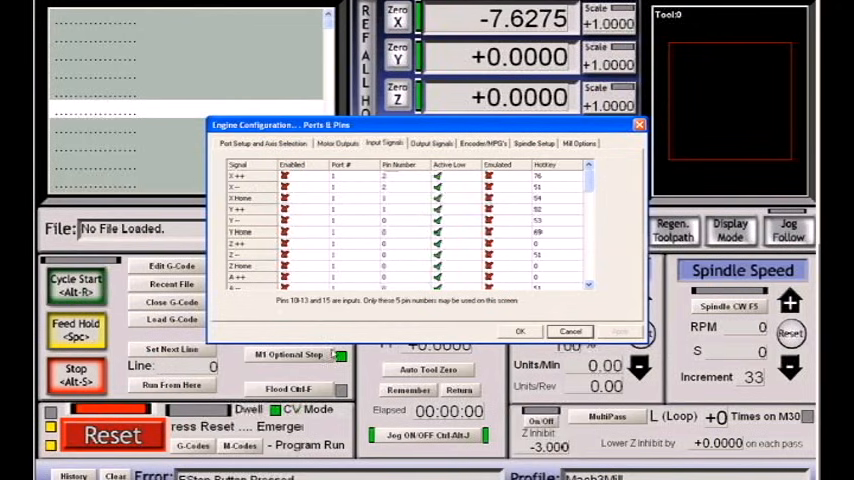
{"action": "scroll", "scroll_direction": "down", "scroll_amount": 3}
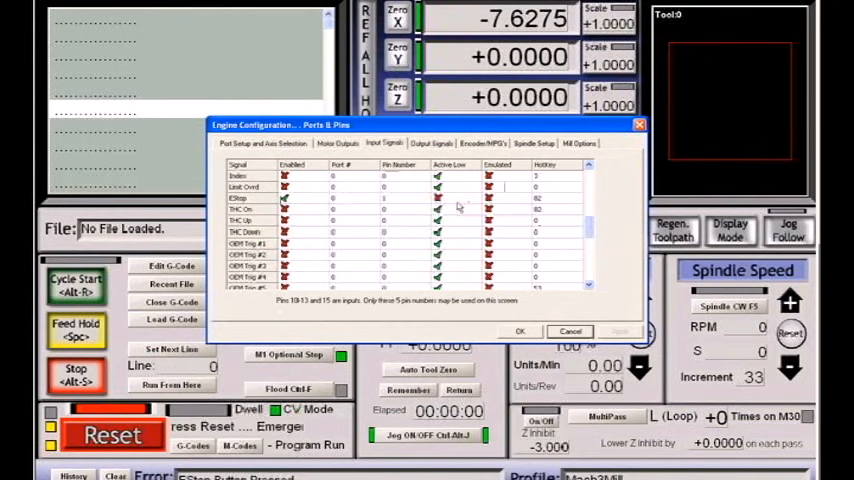
{"action": "mouse_move", "coordinate": [356, 208]}
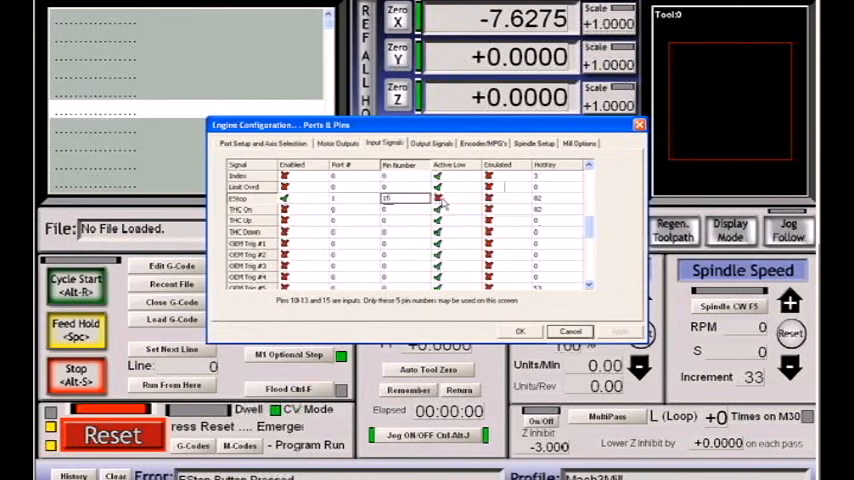
{"action": "mouse_move", "coordinate": [444, 202]}
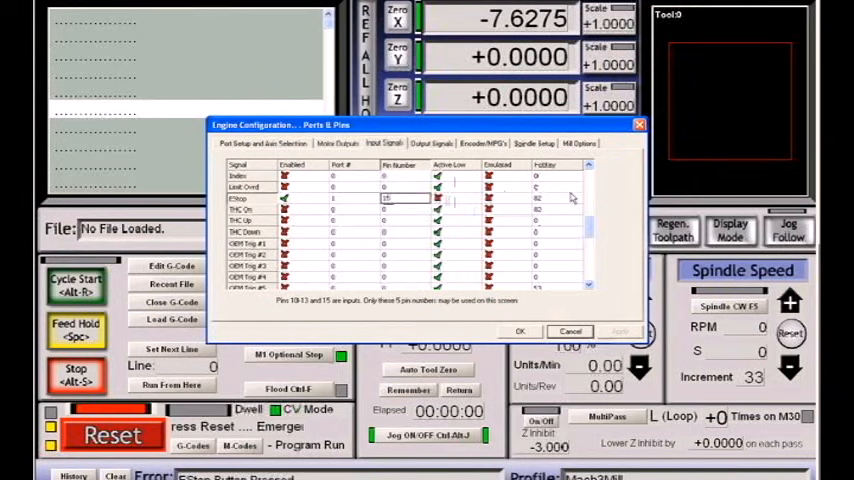
{"action": "mouse_move", "coordinate": [622, 192]}
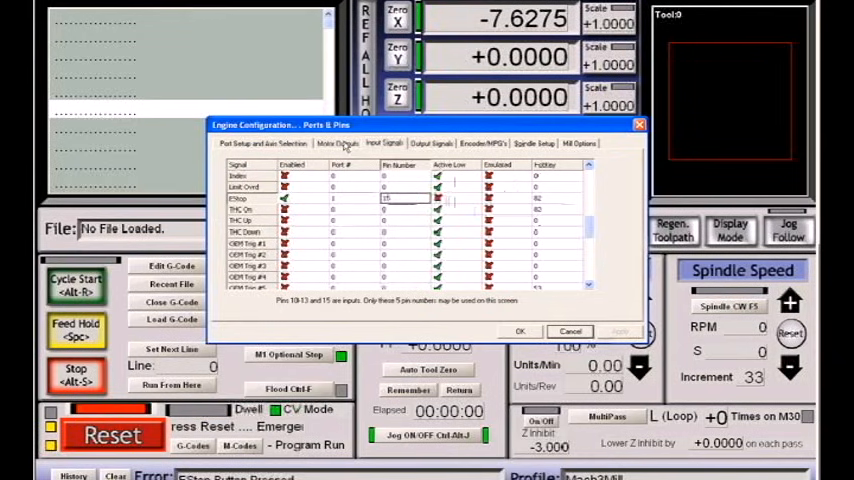
Step: Toggle the Port #2 enabled setting on Port Setup and enter a pin number for the E-stop input
{"action": "left_click", "coordinate": [336, 144]}
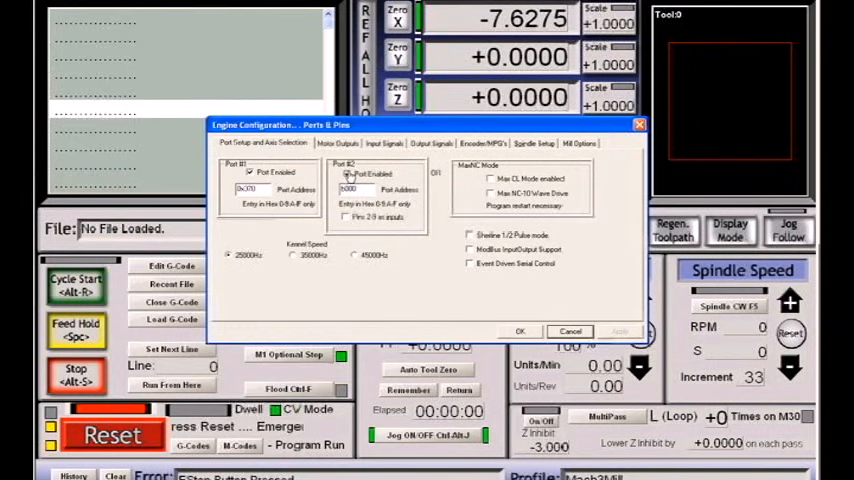
{"action": "left_click", "coordinate": [348, 172]}
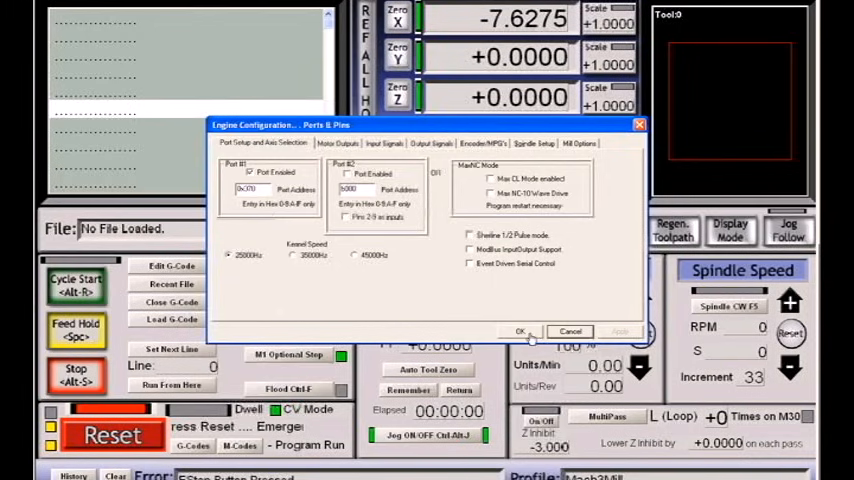
{"action": "left_click", "coordinate": [520, 332]}
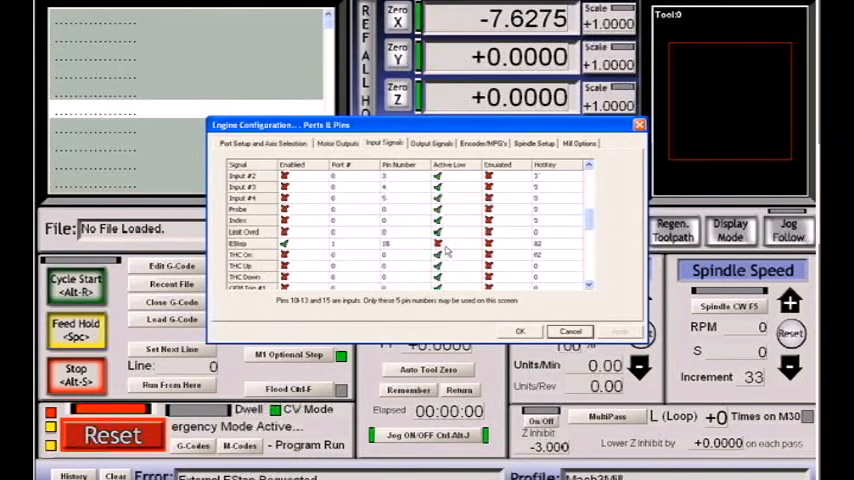
{"action": "mouse_move", "coordinate": [450, 246]}
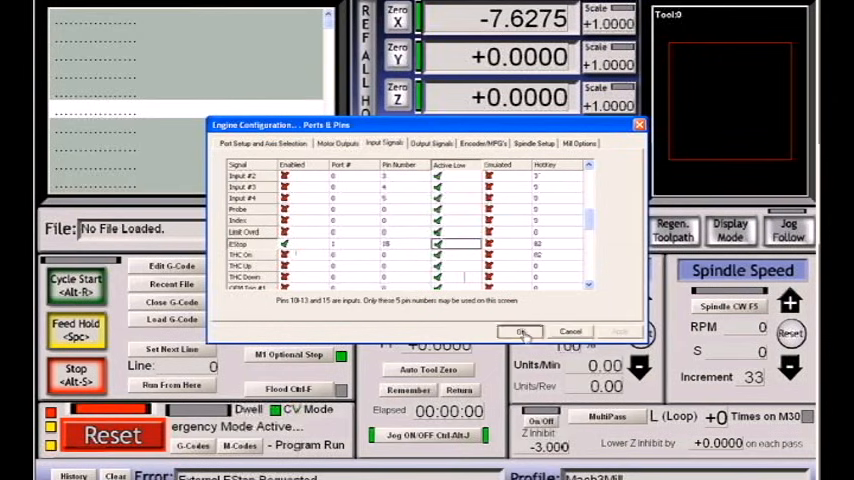
Step: Close the Ports and Pins engine configuration
{"action": "left_click", "coordinate": [520, 332]}
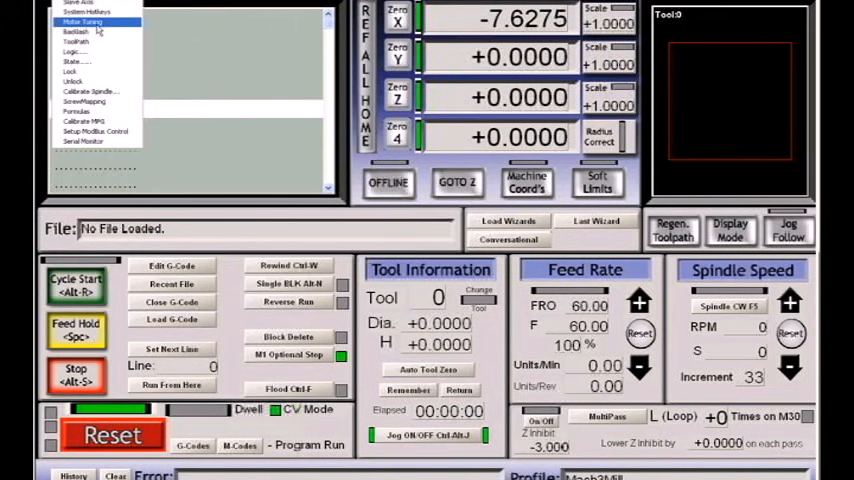
Step: Bring up Motor Tuning showing the X-axis movement profile with velocity and acceleration fields
{"action": "left_click", "coordinate": [82, 22]}
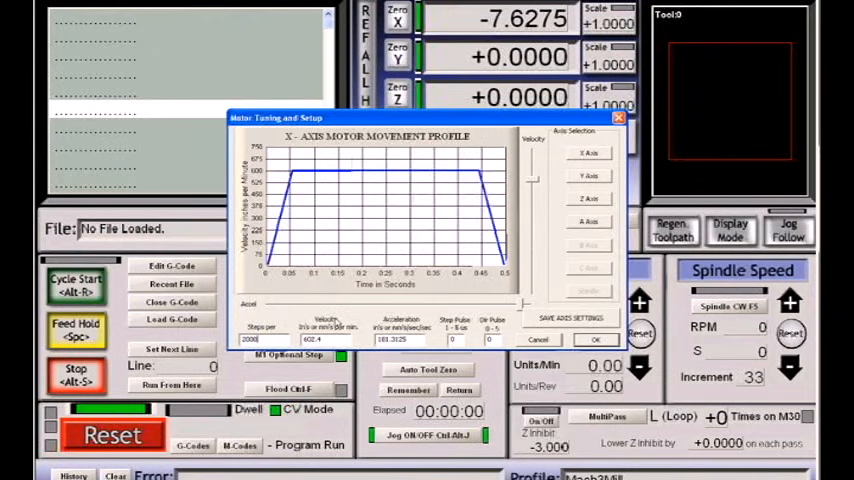
{"action": "mouse_move", "coordinate": [290, 320]}
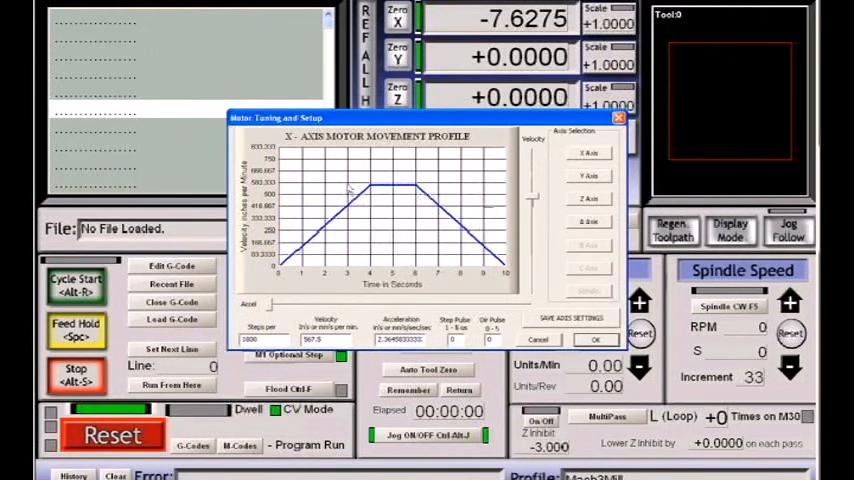
{"action": "mouse_move", "coordinate": [480, 198]}
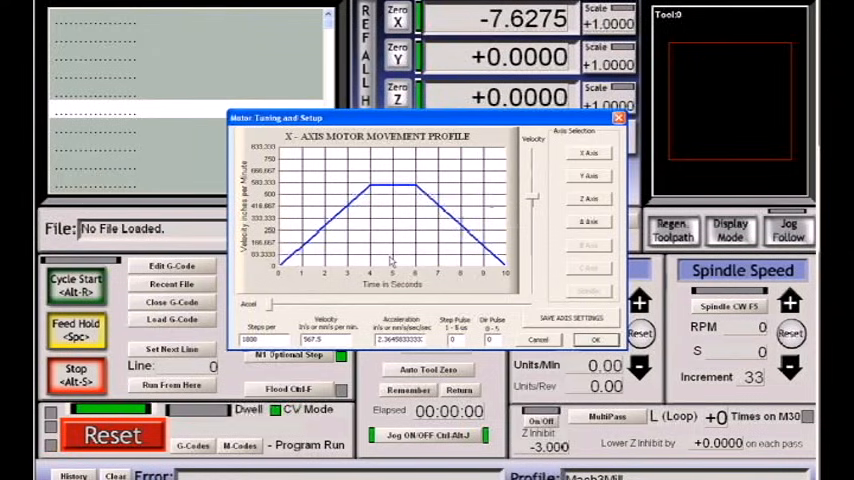
{"action": "mouse_move", "coordinate": [528, 212]}
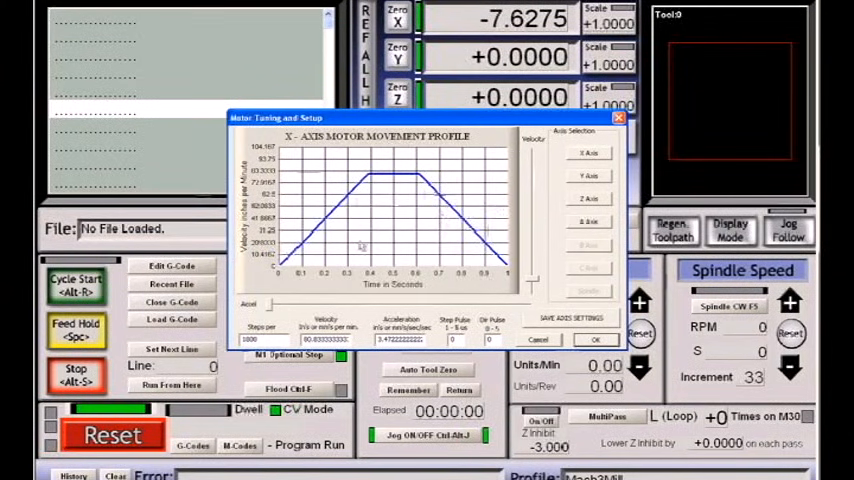
{"action": "mouse_move", "coordinate": [532, 282]}
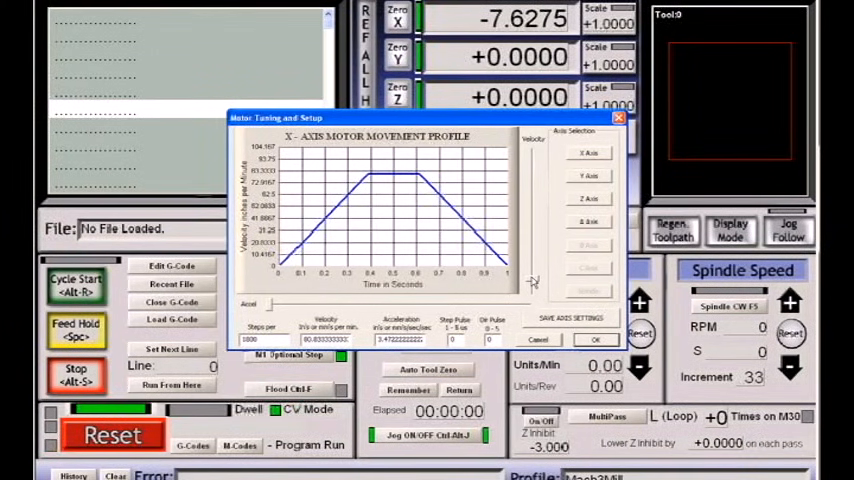
{"action": "mouse_move", "coordinate": [270, 310]}
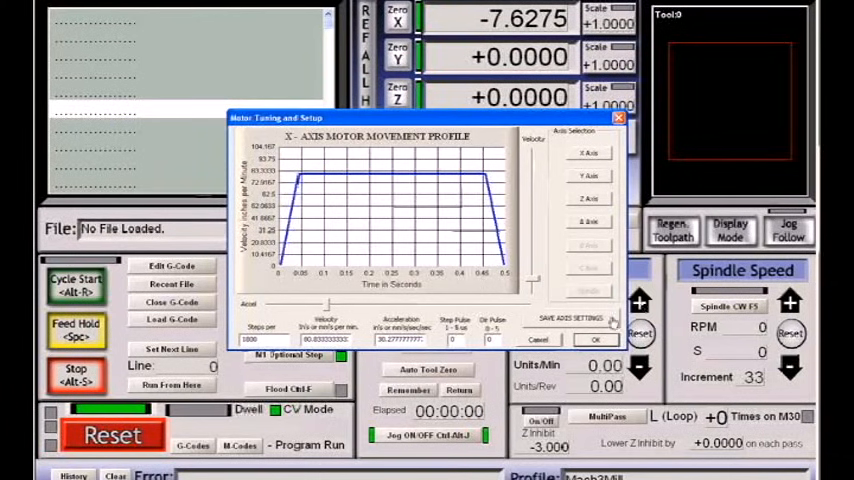
Step: Jog the motors so X reads about -7.46 and Y about 2.81
{"action": "left_click", "coordinate": [570, 318]}
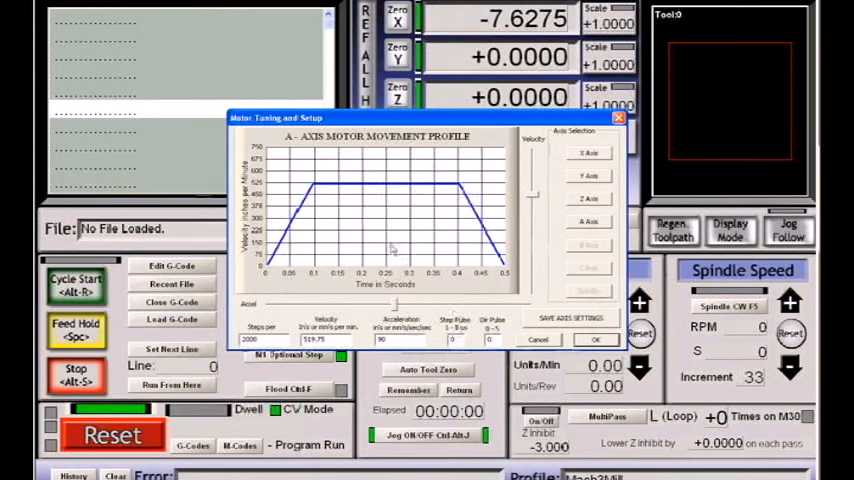
{"action": "mouse_move", "coordinate": [436, 204]}
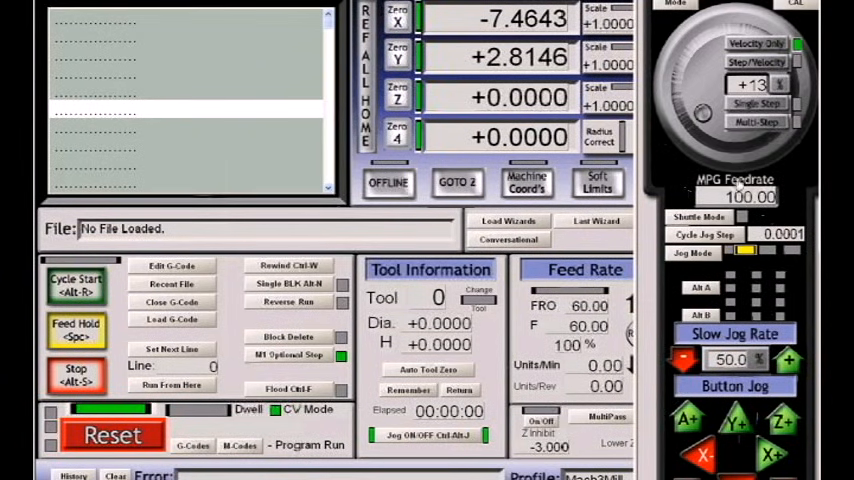
{"action": "mouse_move", "coordinate": [770, 168]}
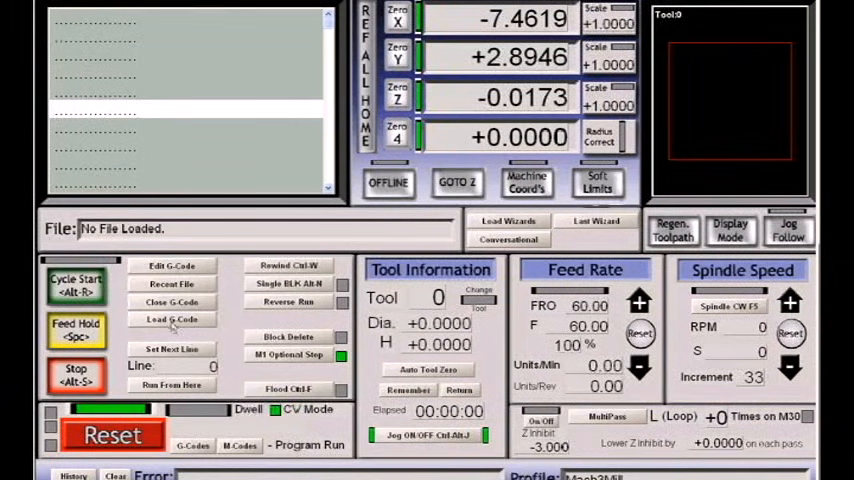
Step: Choose a .tap G-code test file in the Open dialog and load it
{"action": "left_click", "coordinate": [172, 320]}
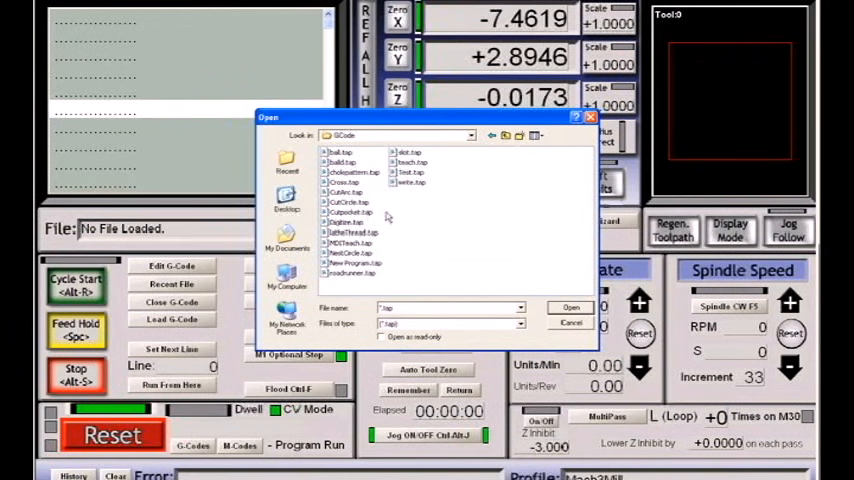
{"action": "left_click", "coordinate": [572, 322]}
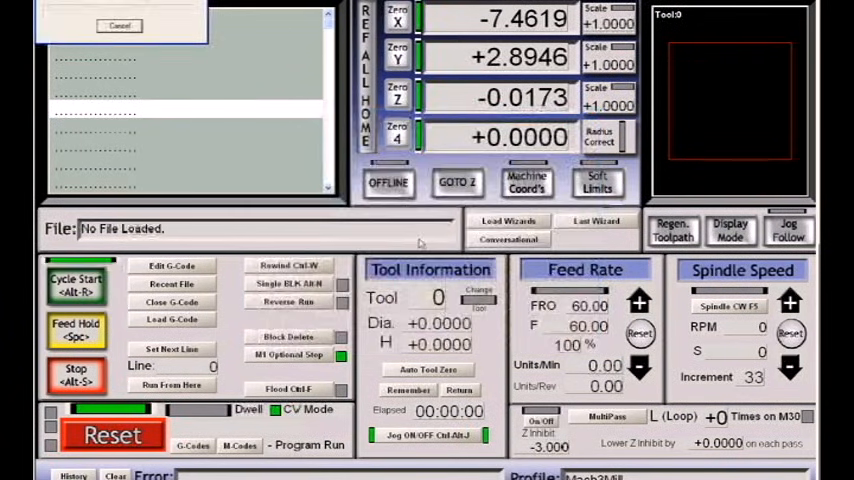